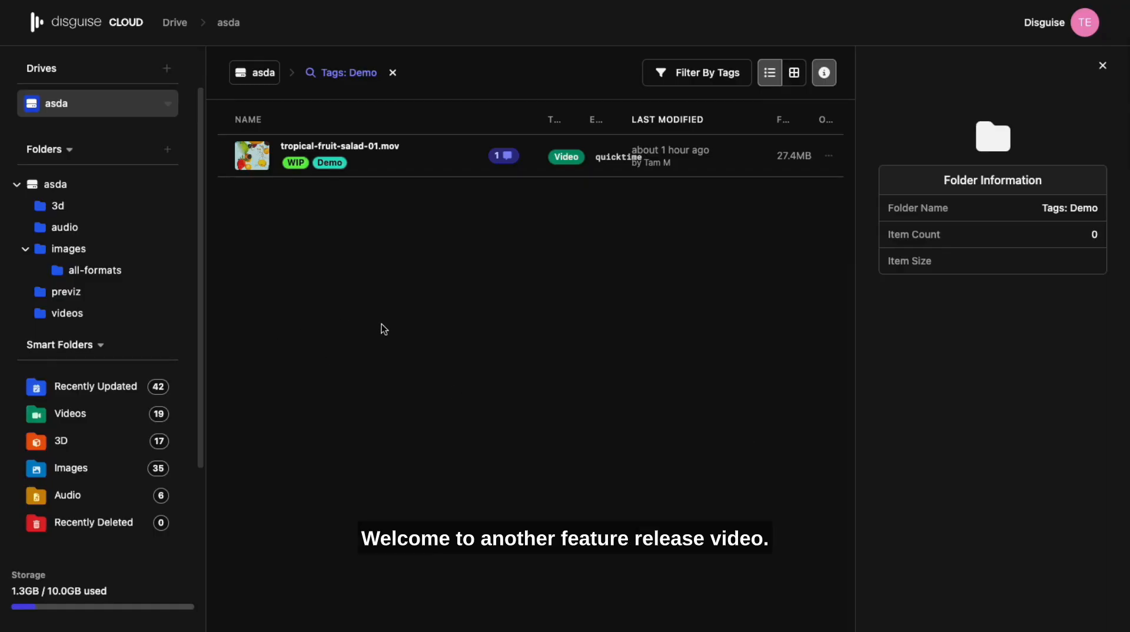
mouse_move(384, 323)
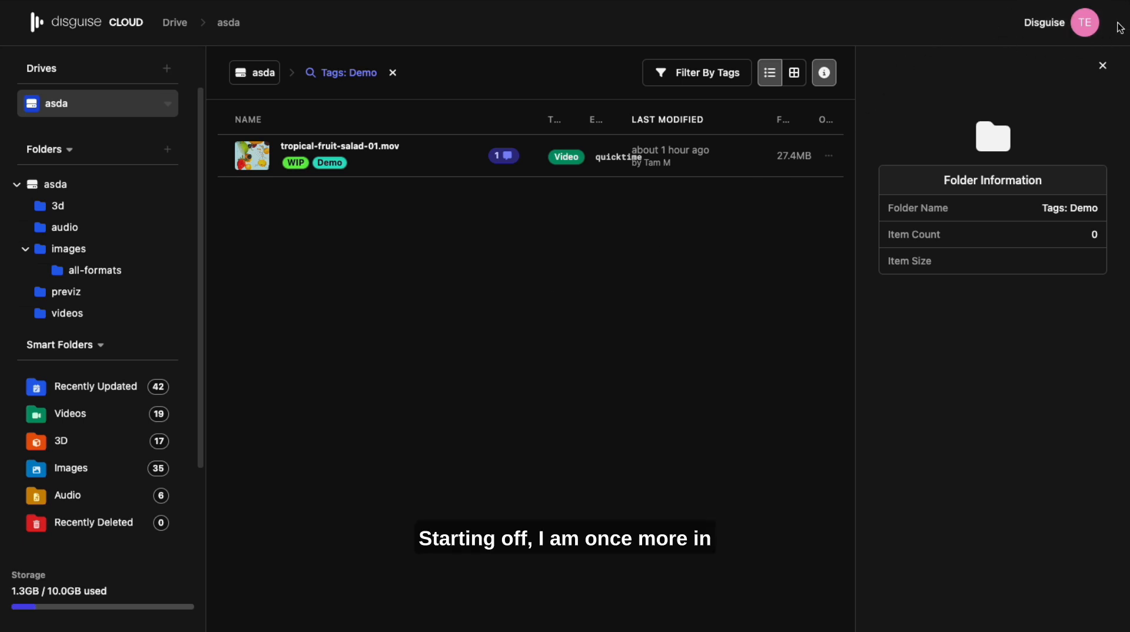
mouse_move(417, 174)
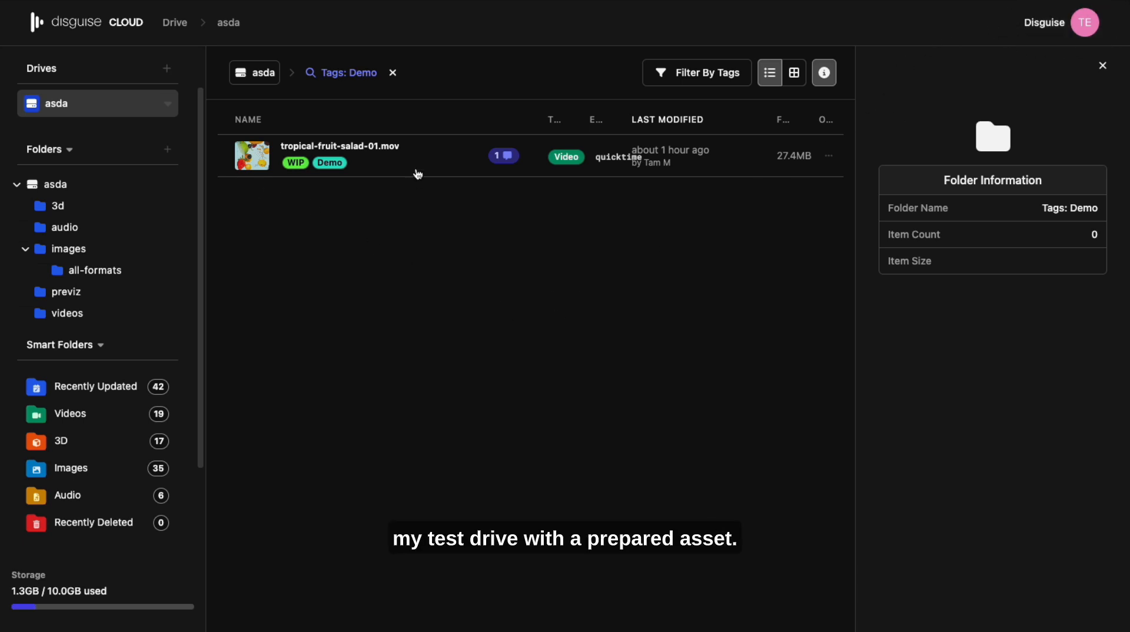
Step: Play tropical-fruit-salad-01.mov and post a 00:06 timestamped comment about empty left-side space
double_click(339, 156)
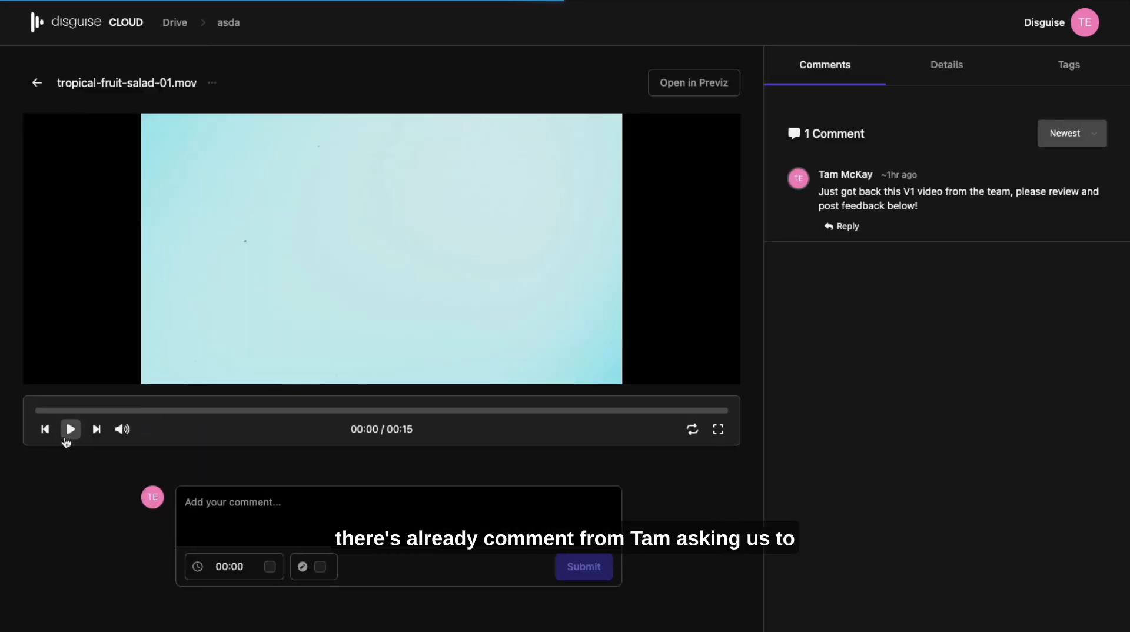
left_click(69, 429)
type("Theres a lot of empty space on the left side, throw some fruit to balance the shot please")
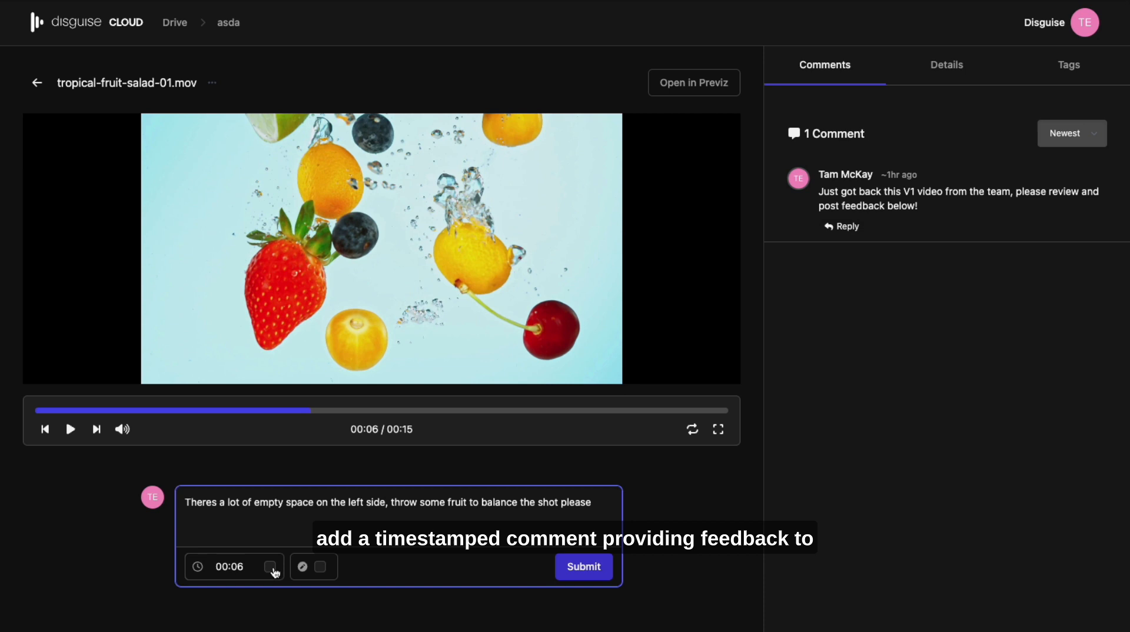
left_click(583, 567)
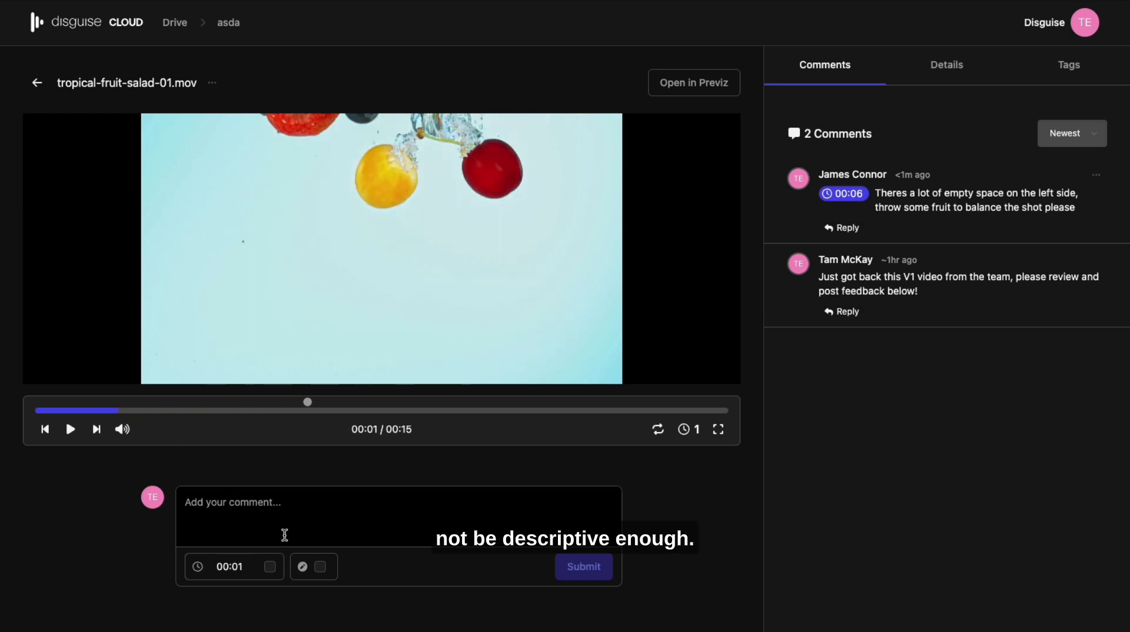
Step: Post a comment 'Theres a fly or something, please see drawing and remove!' with a red circle drawn around the fly
left_click(313, 567)
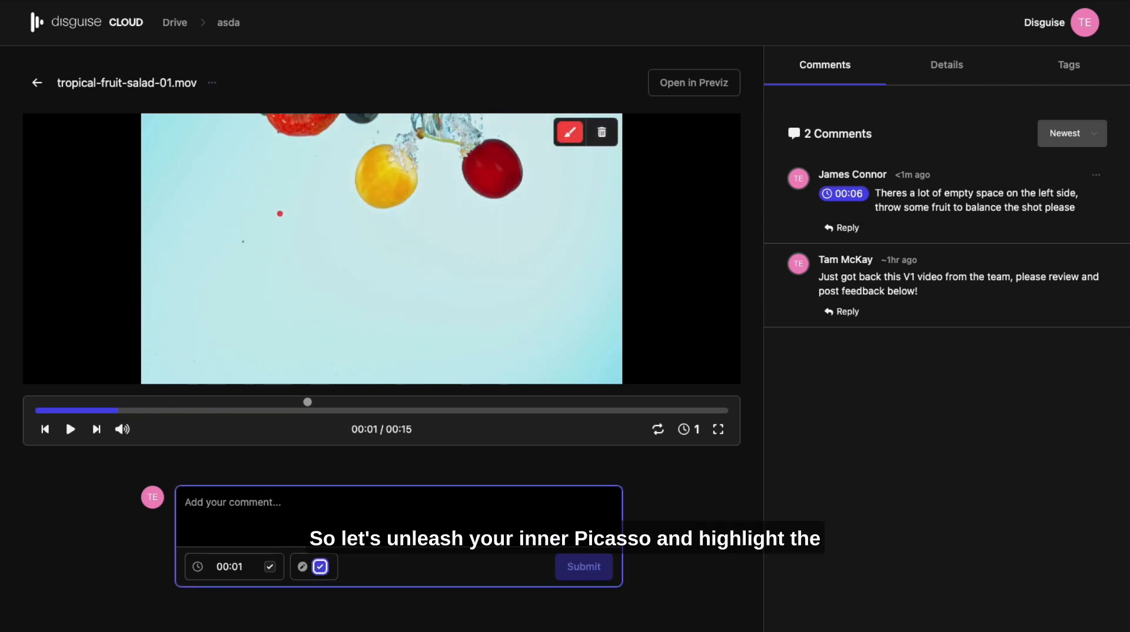
left_click_drag(255, 230, 235, 302)
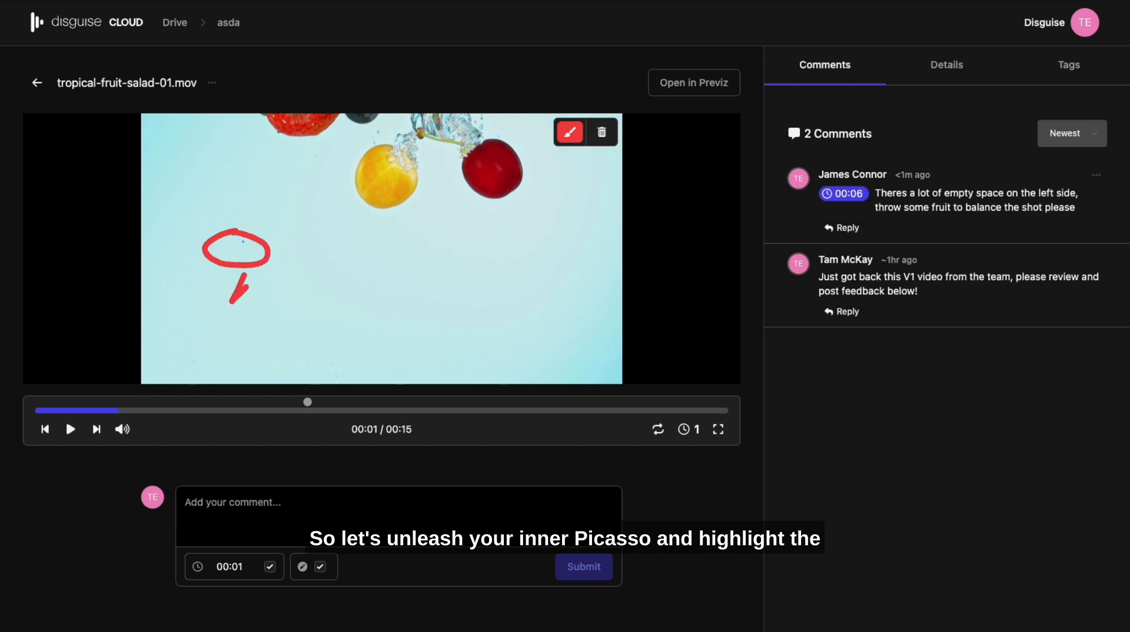
type("Theres a fly or something, please see drawing and remove!")
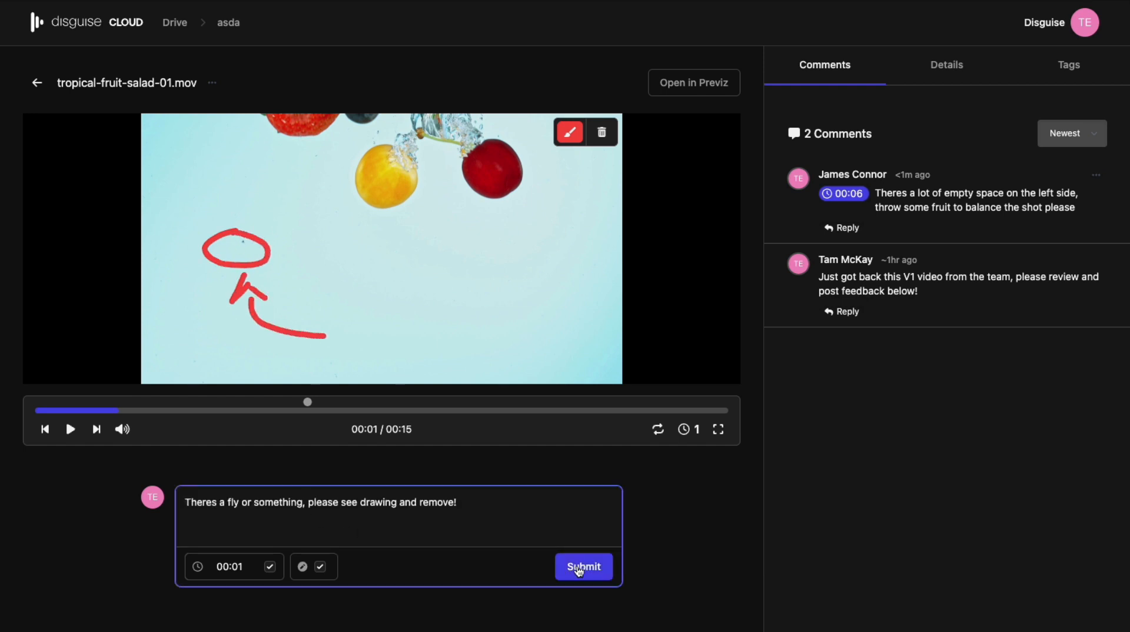
left_click(584, 566)
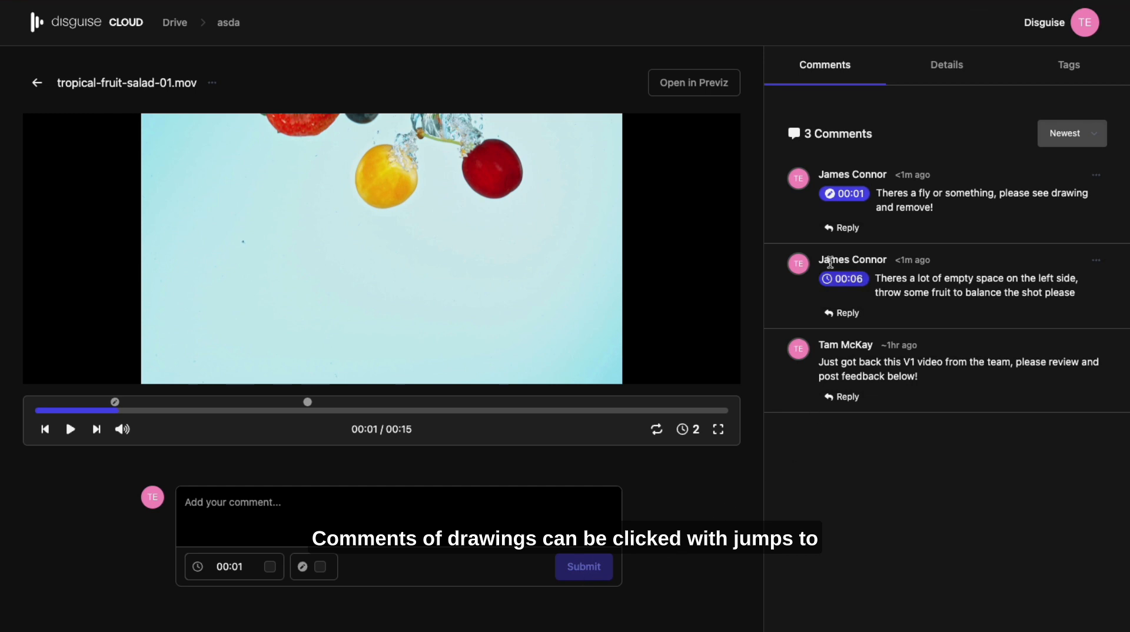
Step: Preview the fly comment's drawing, hide it, then cancel the Delete Comment prompt to keep it
left_click(844, 193)
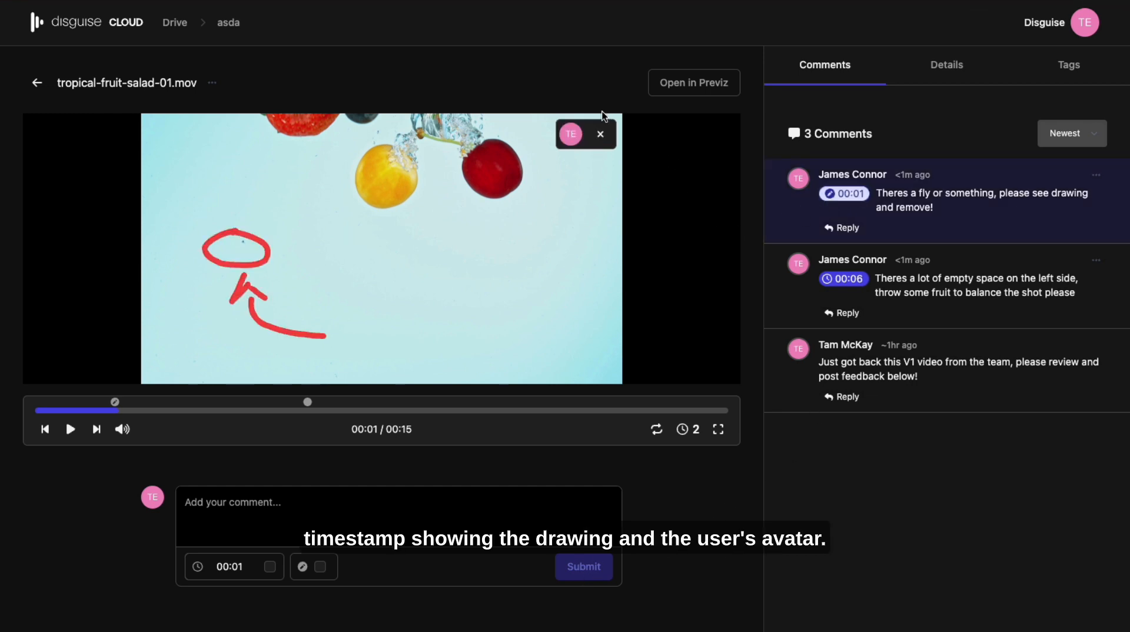
left_click(599, 134)
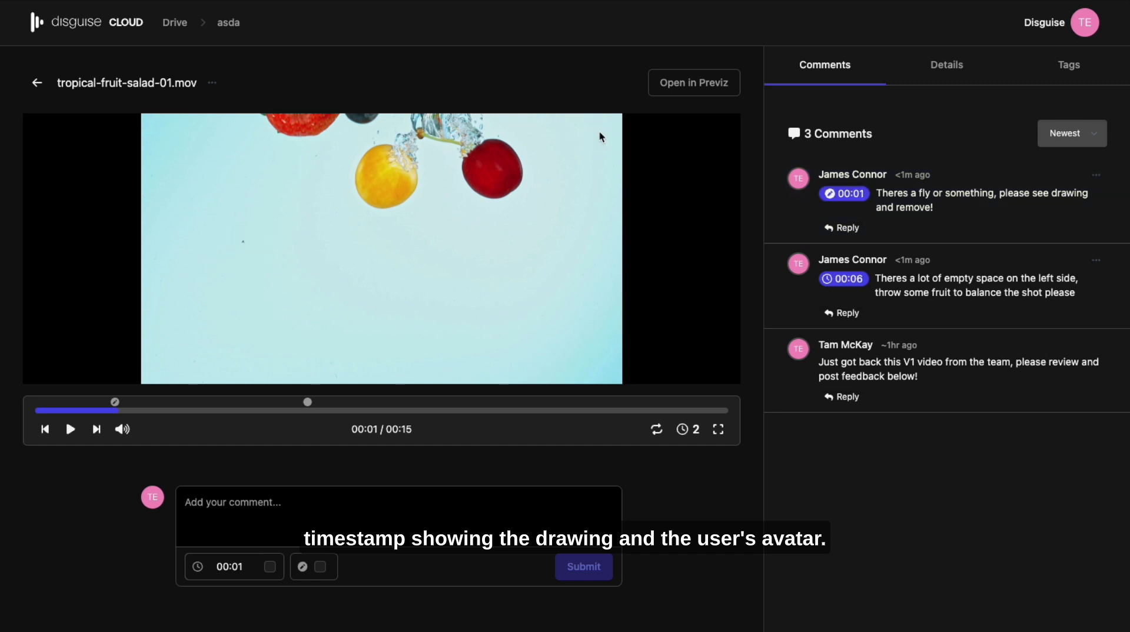
mouse_move(1030, 310)
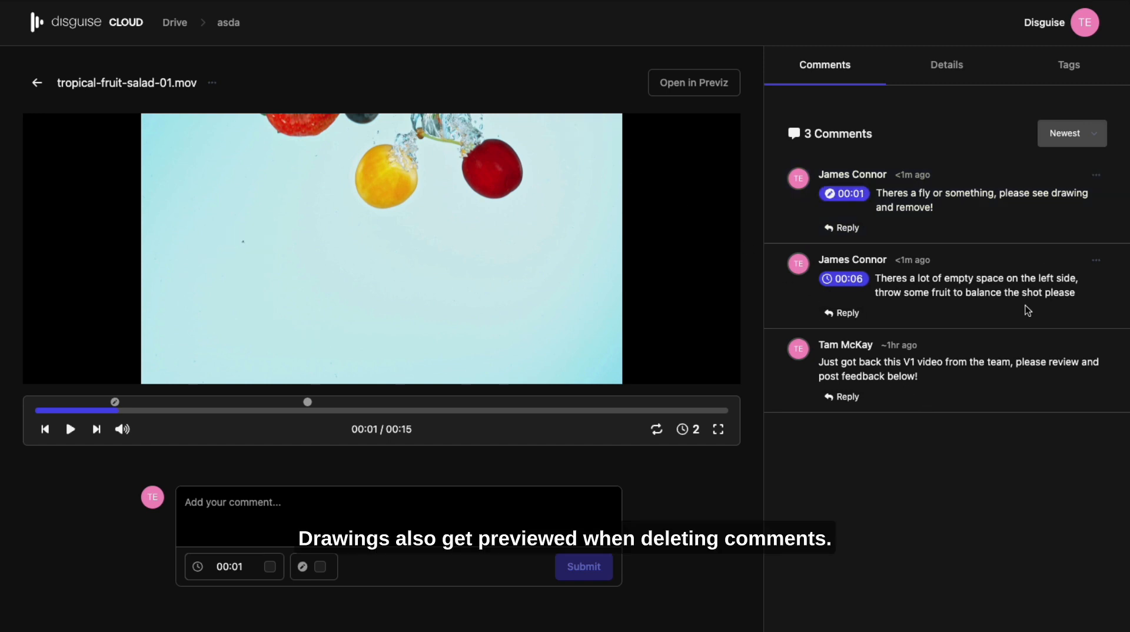
left_click(1058, 290)
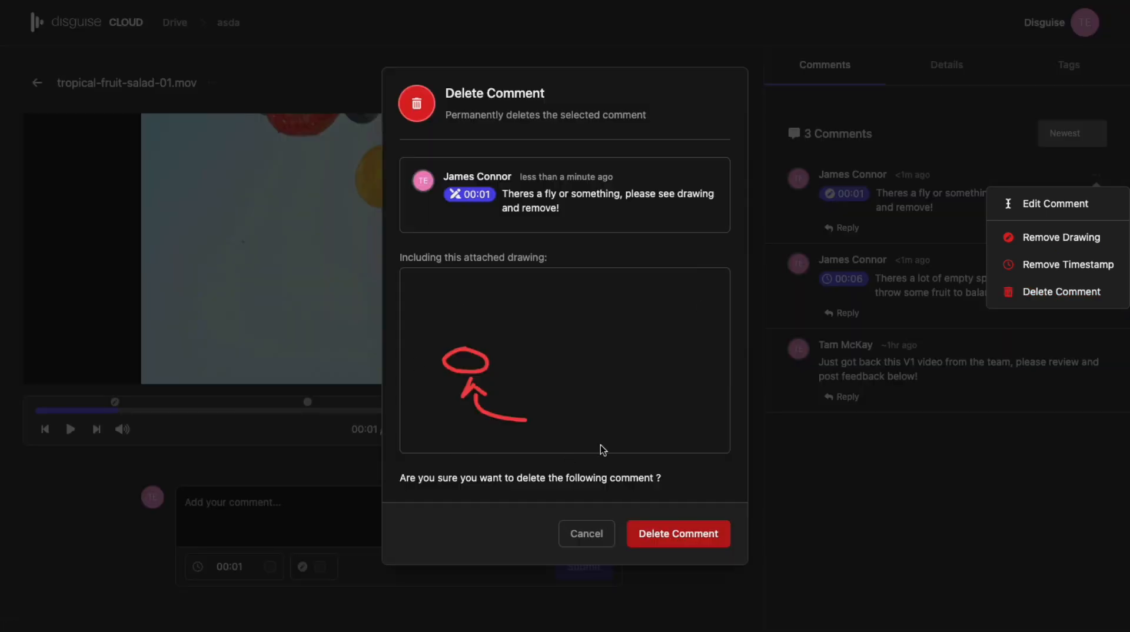
mouse_move(561, 436)
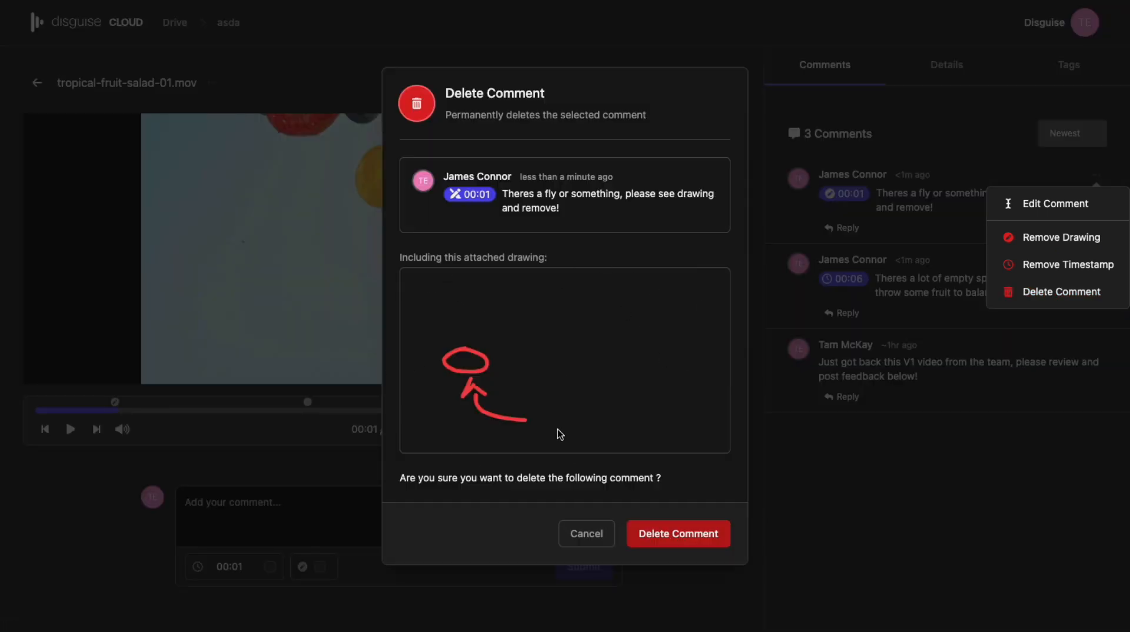
left_click(587, 533)
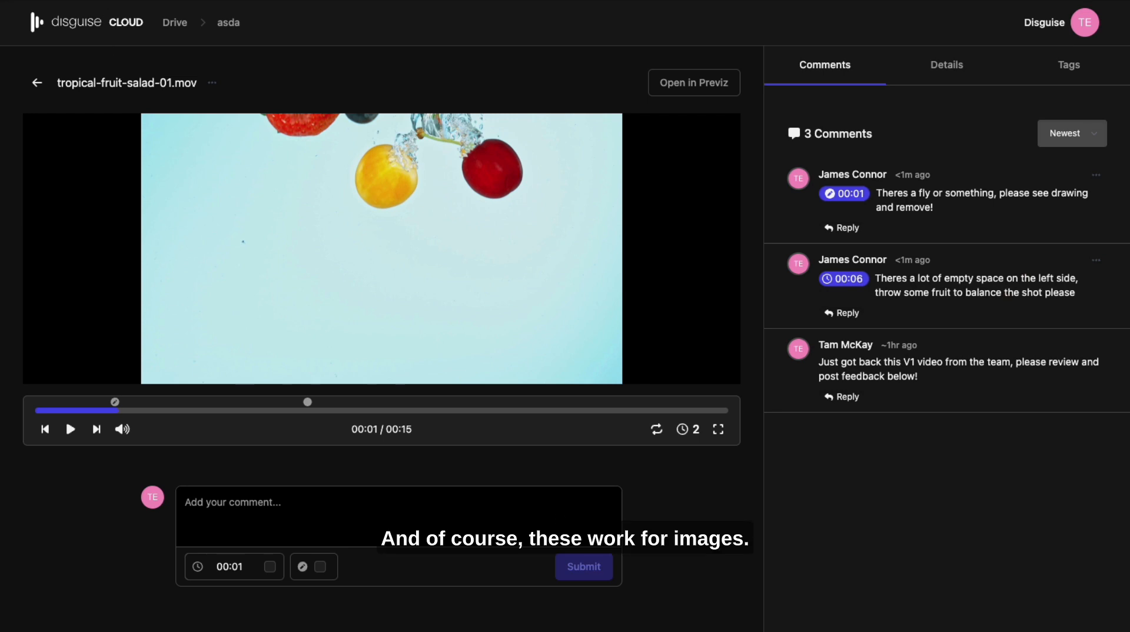